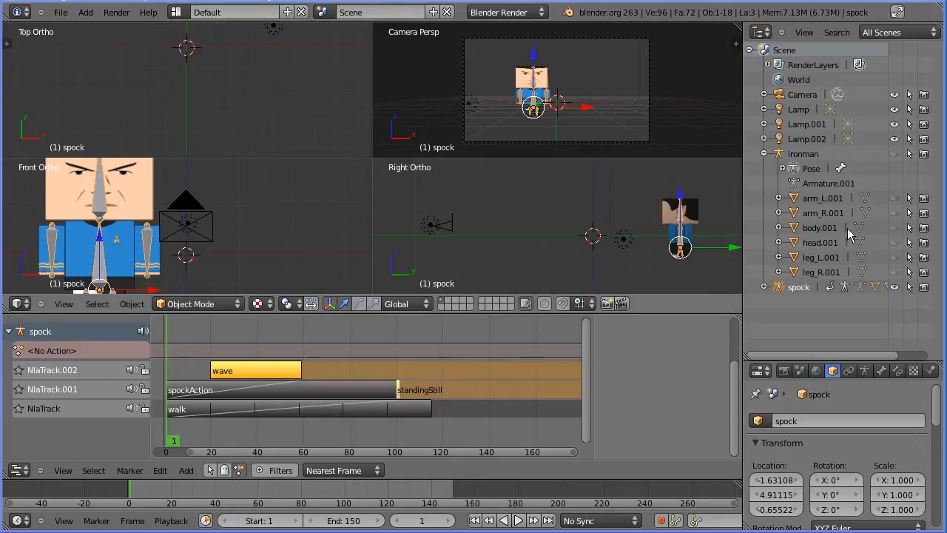
- Select the Iron Man armature in the Outliner
{"action": "left_click", "coordinate": [894, 153]}
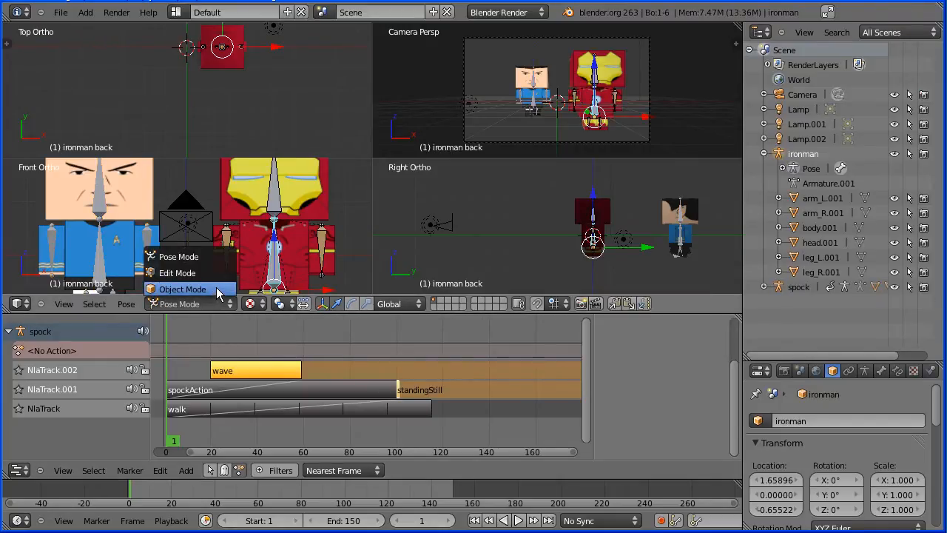
- In Object Mode, keyframe Iron Man's Y location far back at frame 1 and near the camera at frame 150
{"action": "left_click", "coordinate": [182, 288]}
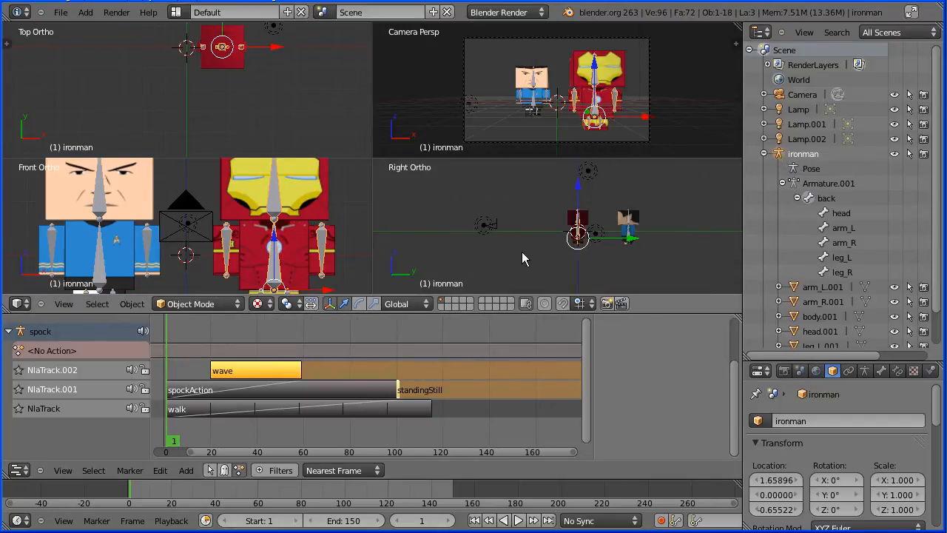
{"action": "mouse_move", "coordinate": [627, 255]}
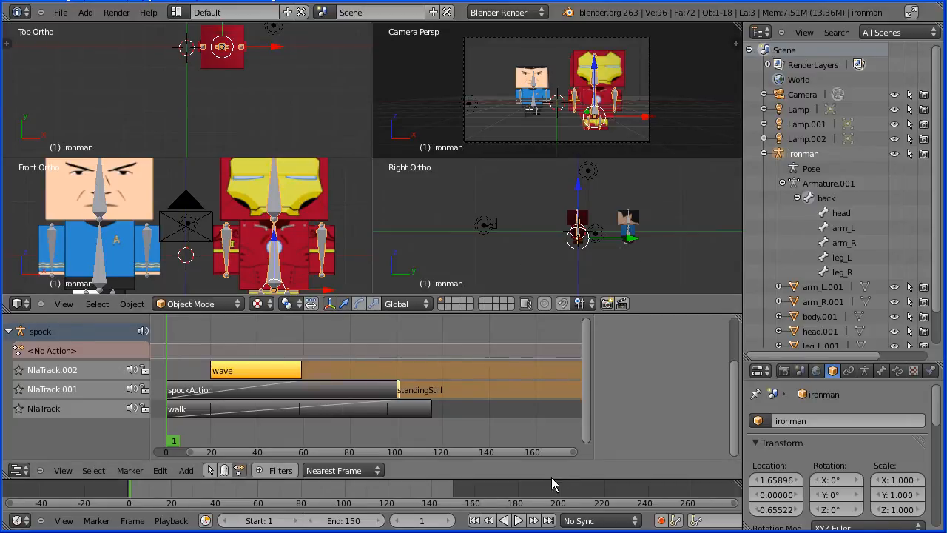
{"action": "mouse_move", "coordinate": [633, 245]}
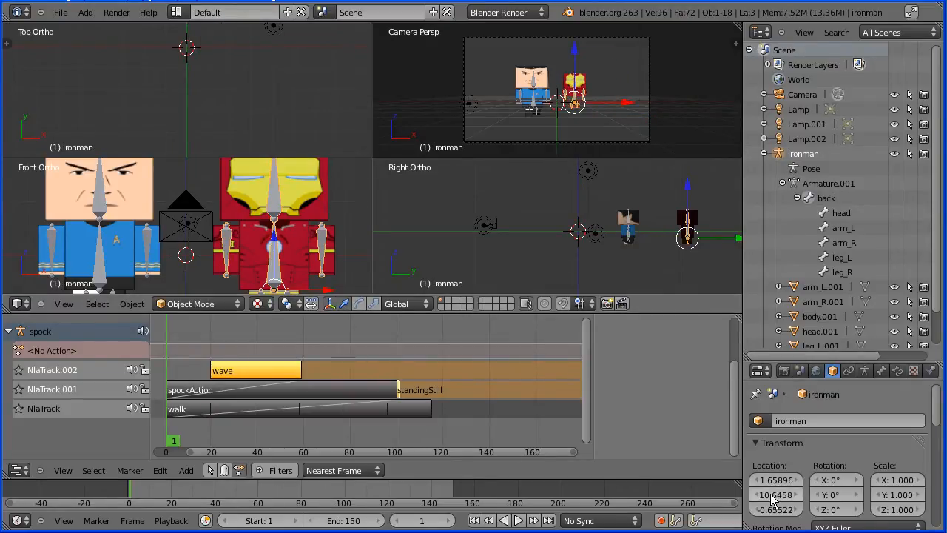
{"action": "right_click", "coordinate": [775, 494]}
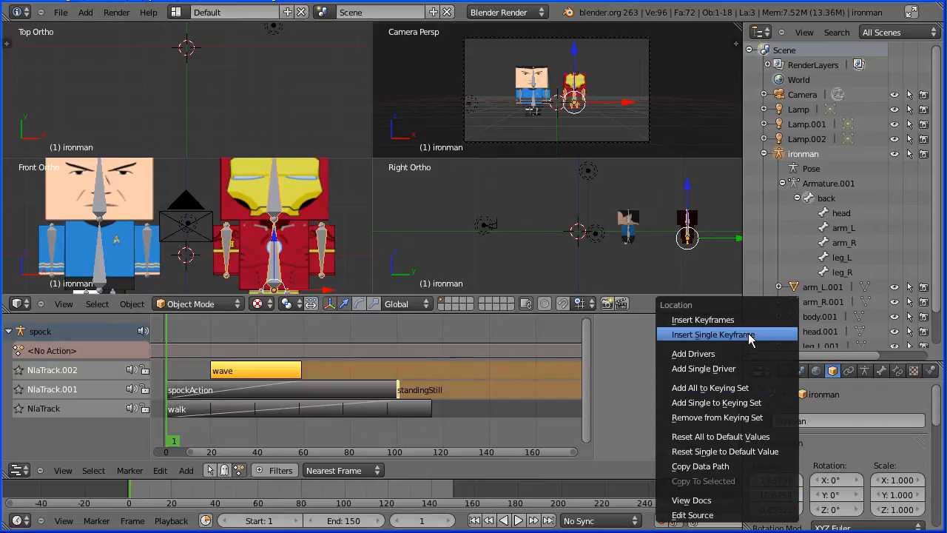
{"action": "left_click", "coordinate": [713, 335]}
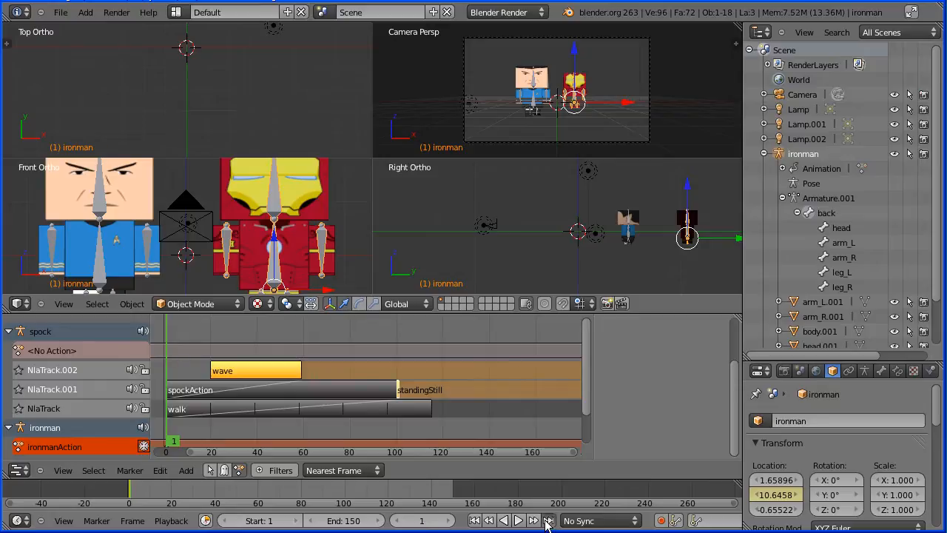
{"action": "left_click", "coordinate": [549, 521]}
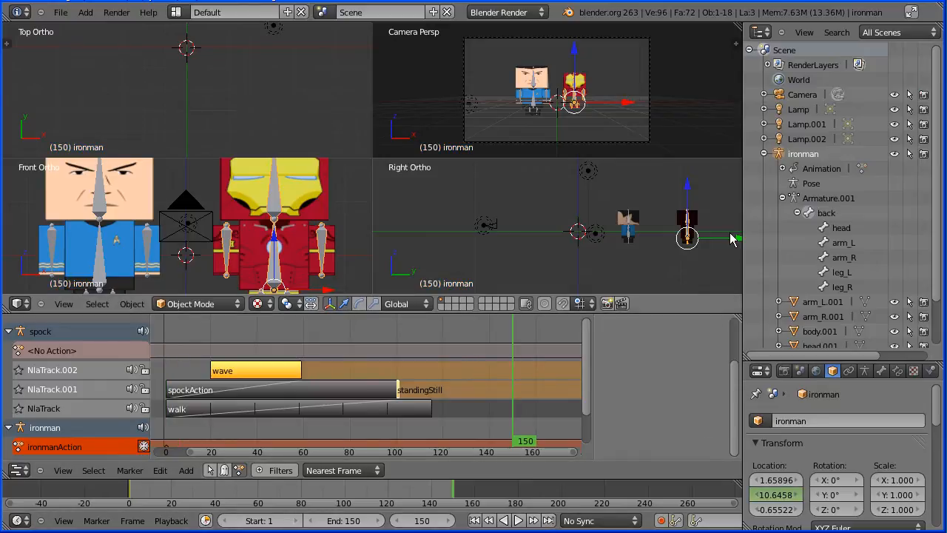
{"action": "left_click_drag", "start_coordinate": [686, 237], "coordinate": [634, 242]}
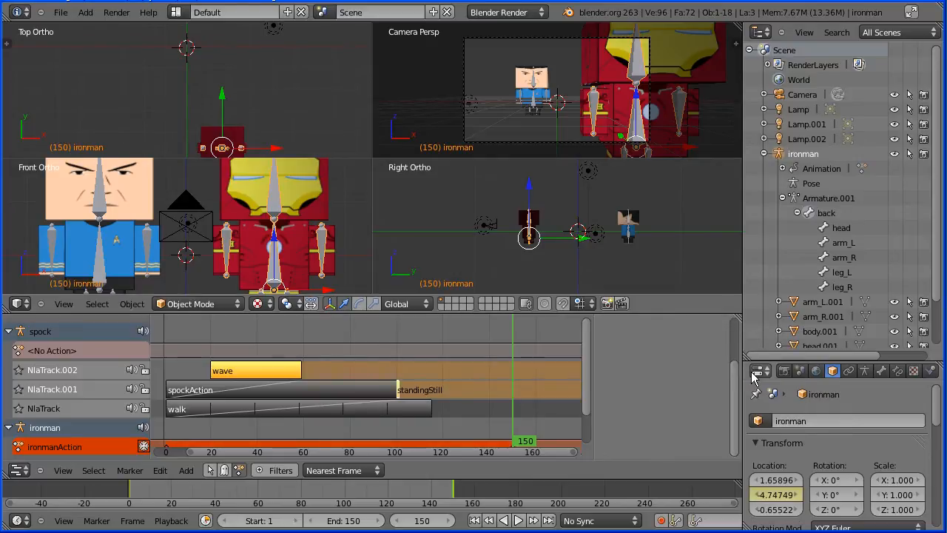
- Set Iron Man's Y-location keyframes to Linear interpolation in the Graph Editor, then restore the 3D View
{"action": "left_click", "coordinate": [18, 303]}
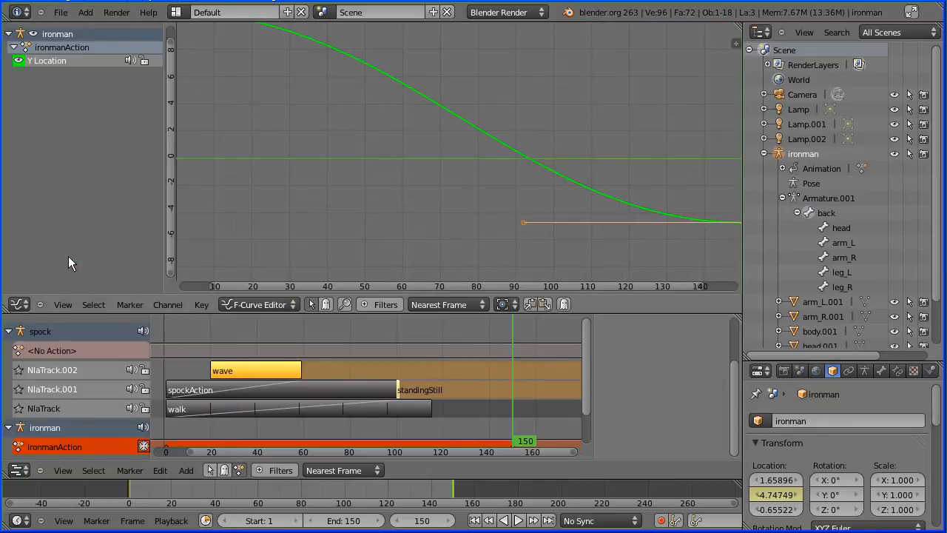
{"action": "left_click", "coordinate": [201, 304]}
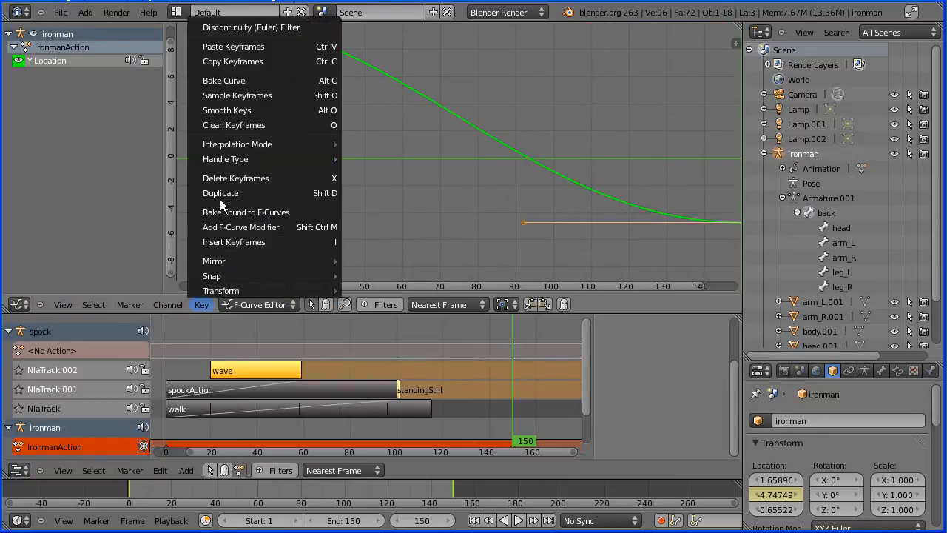
{"action": "mouse_move", "coordinate": [237, 143]}
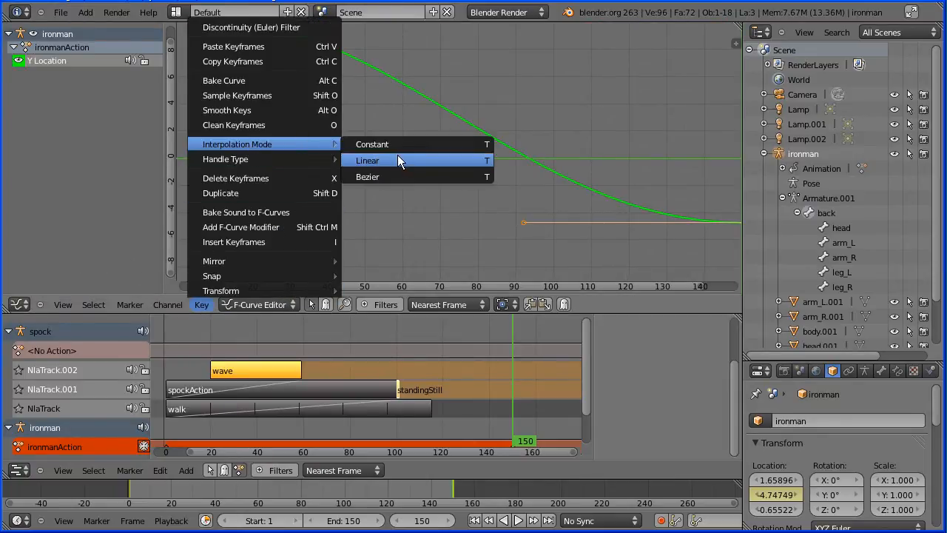
{"action": "left_click", "coordinate": [367, 160]}
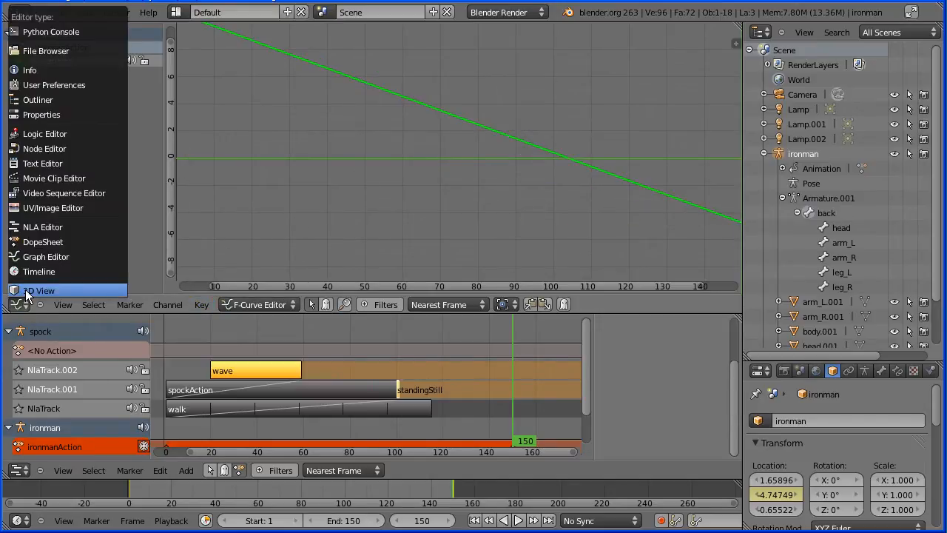
{"action": "left_click", "coordinate": [39, 290]}
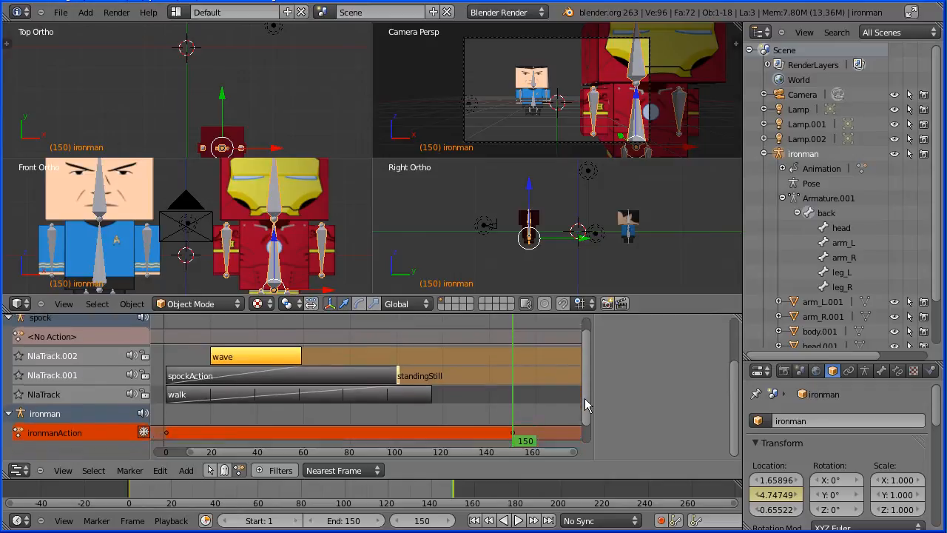
- Play the approach animation from frame 1 and stop back at the start
{"action": "left_click", "coordinate": [489, 521]}
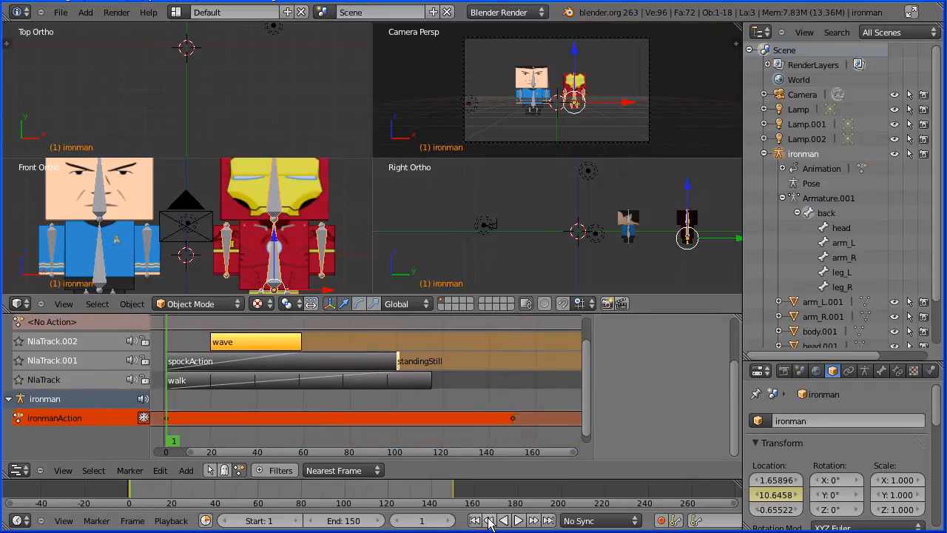
{"action": "left_click", "coordinate": [518, 521]}
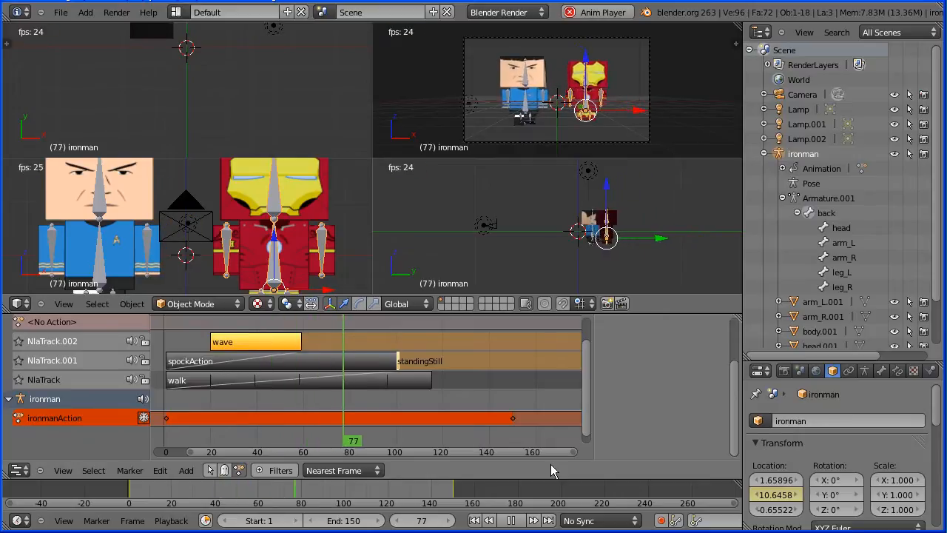
{"action": "left_click", "coordinate": [510, 521]}
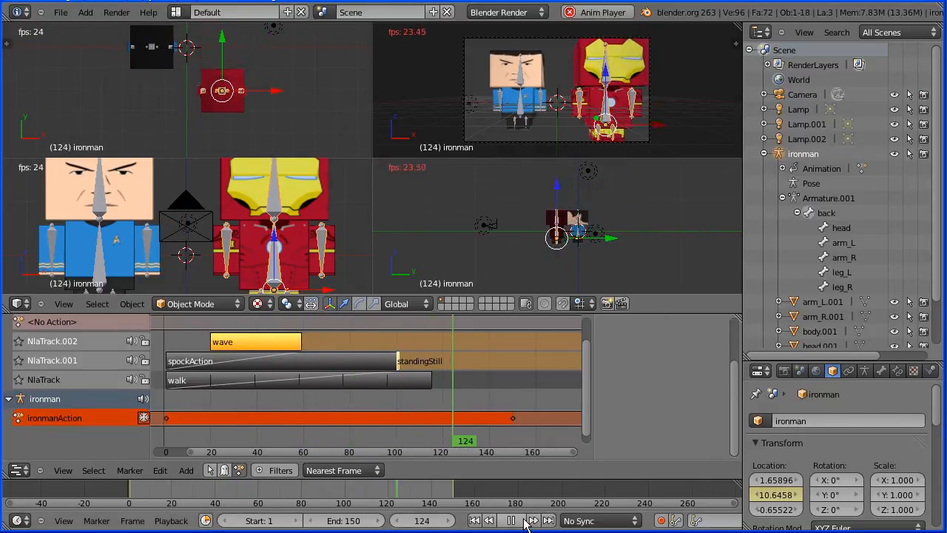
{"action": "left_click", "coordinate": [488, 521]}
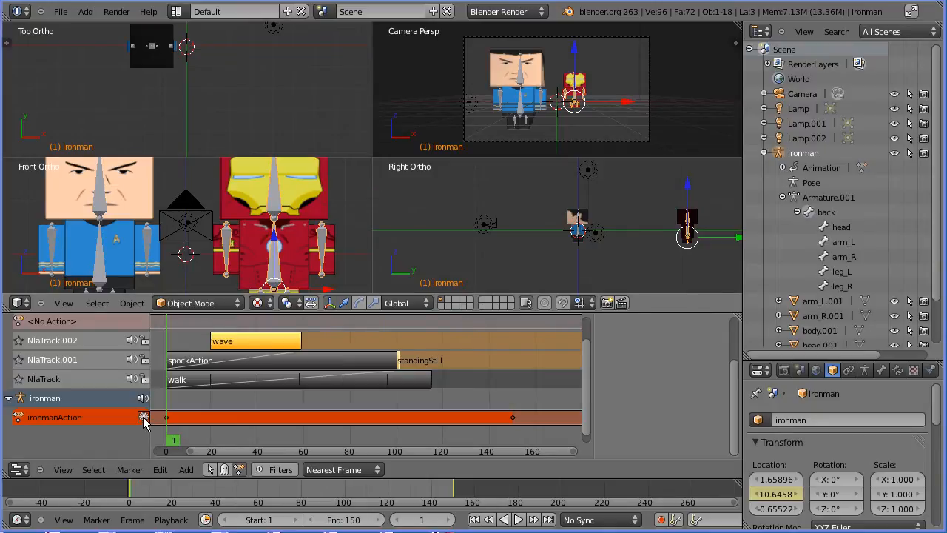
- Push ironmanAction down into its own NLA strip and select it
{"action": "left_click", "coordinate": [145, 417]}
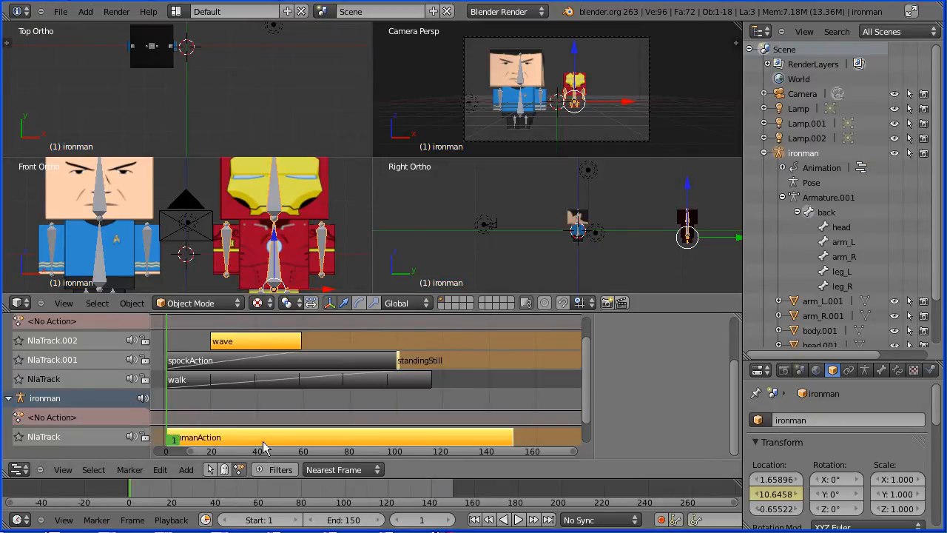
{"action": "left_click", "coordinate": [333, 436]}
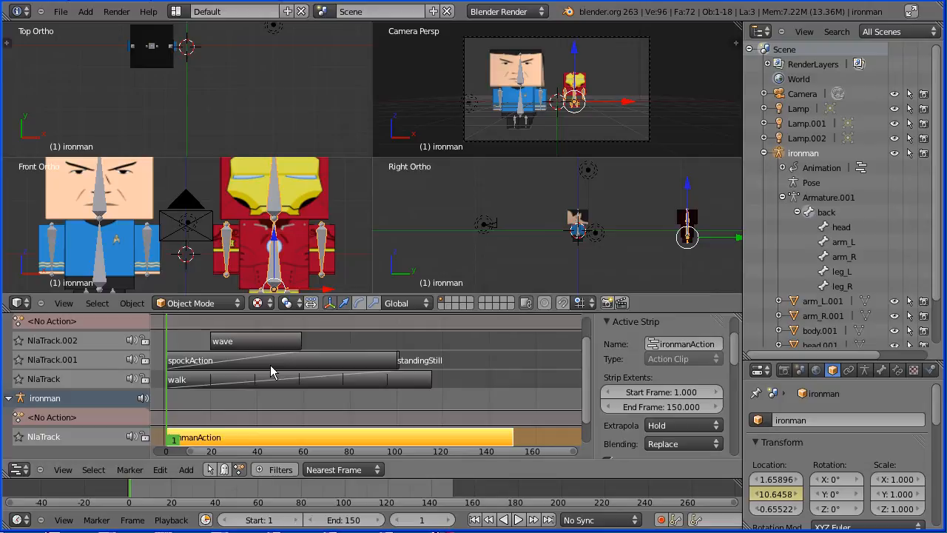
{"action": "mouse_move", "coordinate": [441, 407]}
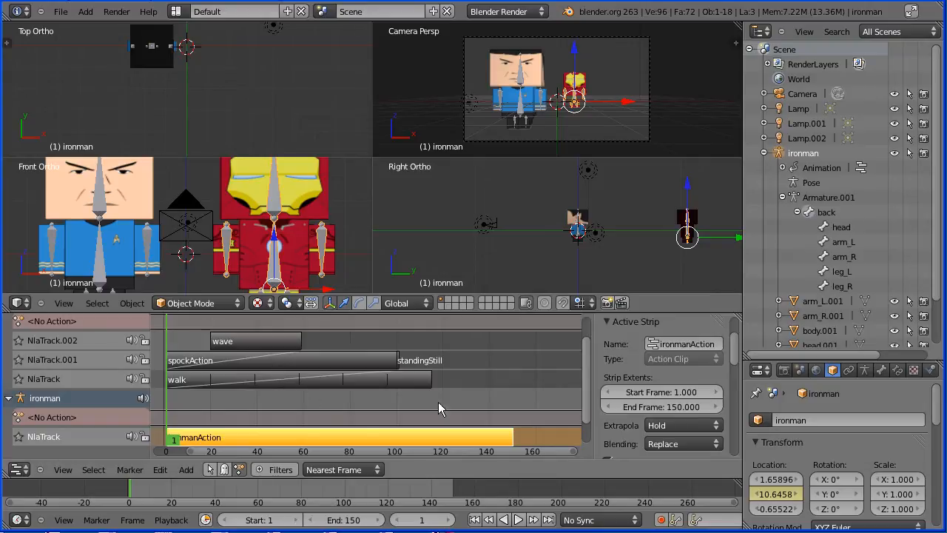
- Add a run action strip repeated 17 times and play the running approach
{"action": "left_click", "coordinate": [187, 469]}
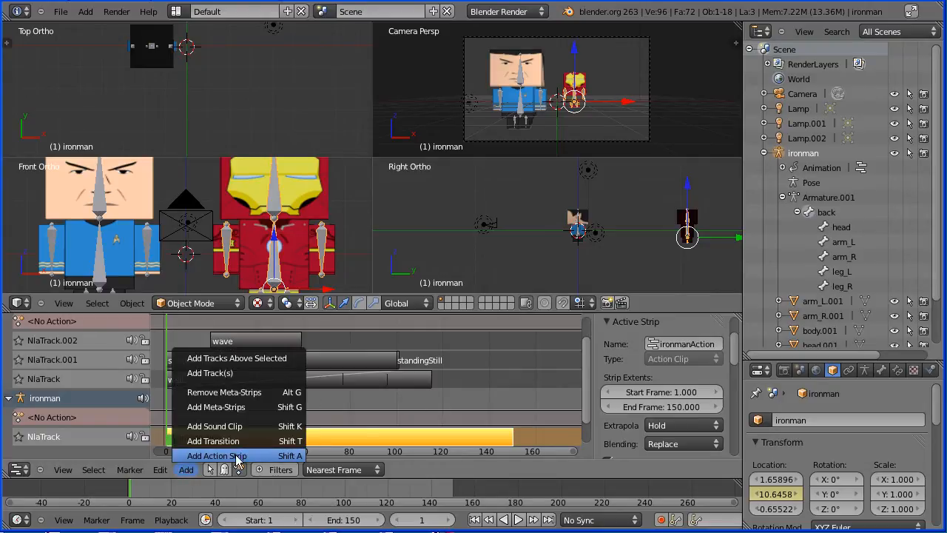
{"action": "left_click", "coordinate": [218, 455]}
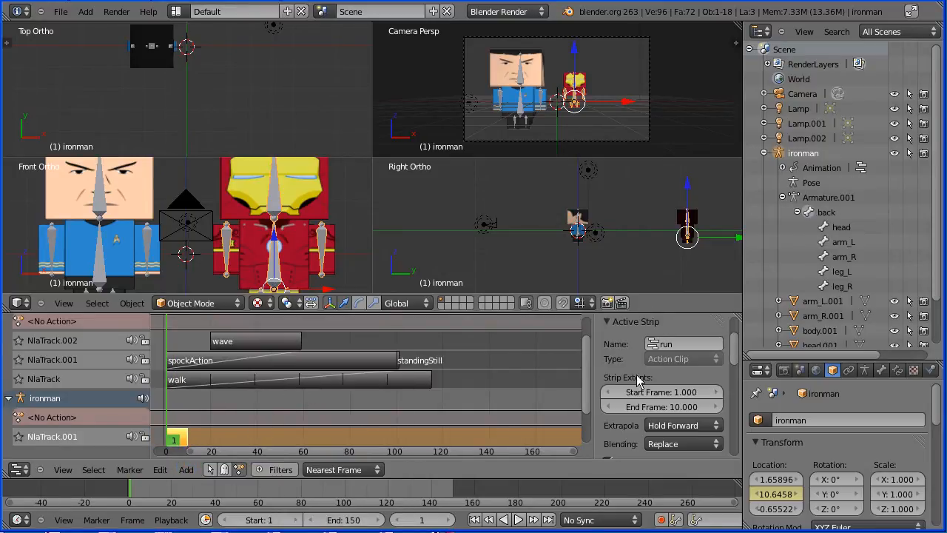
{"action": "scroll", "scroll_direction": "down", "scroll_amount": 3}
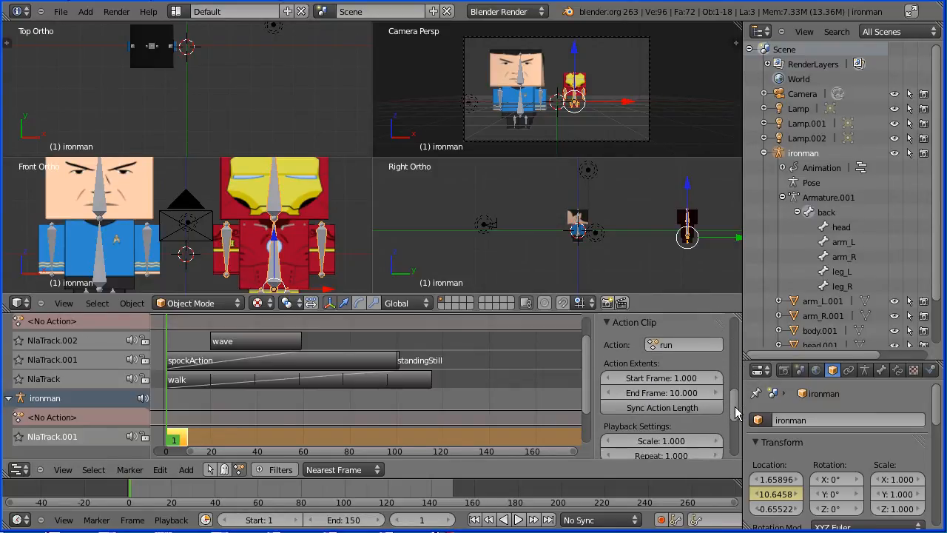
{"action": "left_click", "coordinate": [660, 440]}
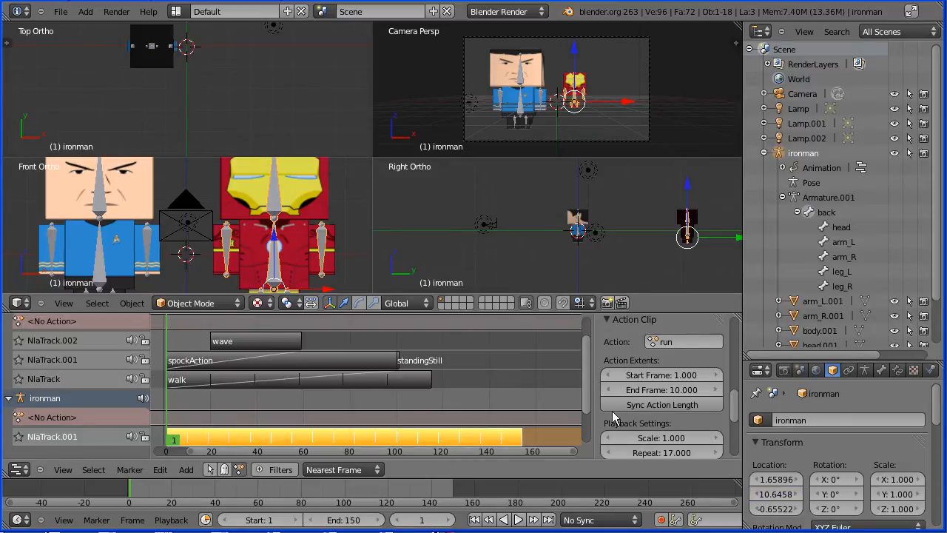
{"action": "scroll", "scroll_direction": "down", "scroll_amount": 3}
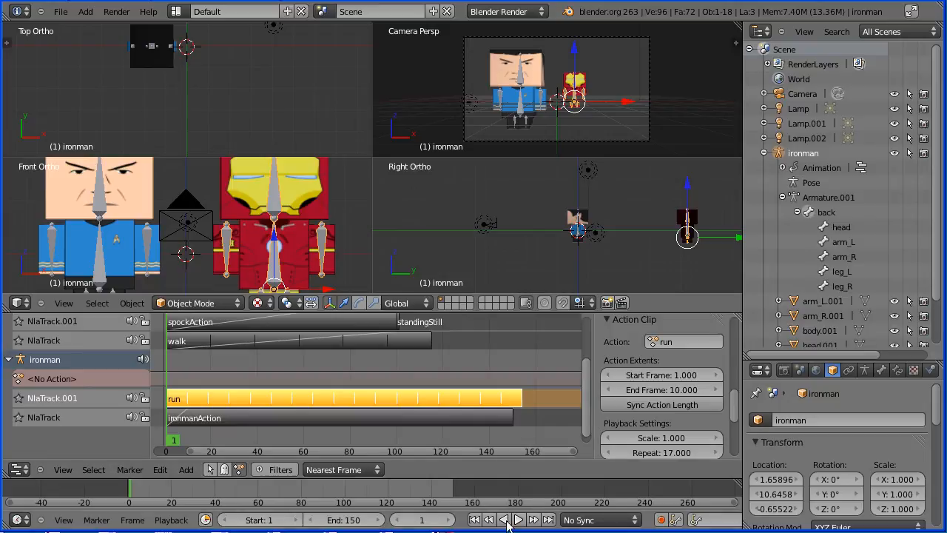
{"action": "left_click", "coordinate": [518, 519]}
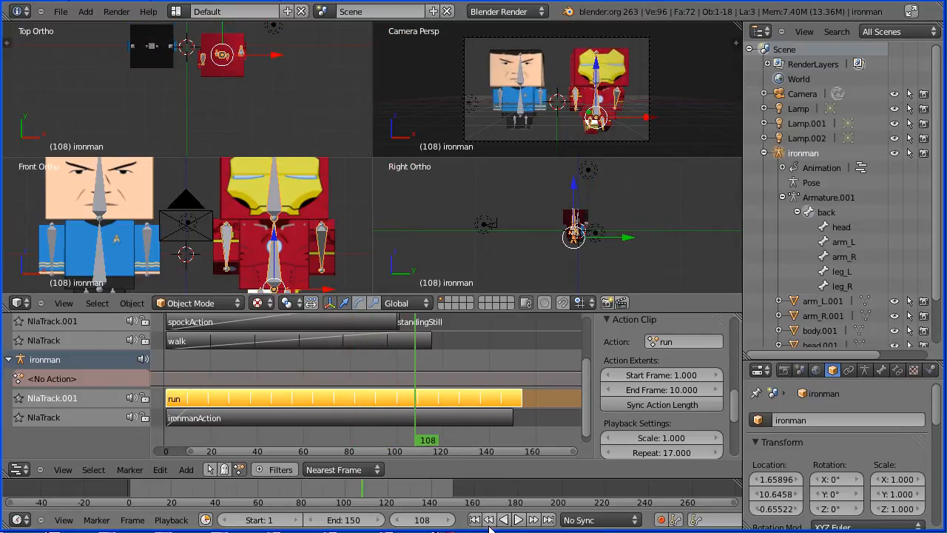
{"action": "left_click", "coordinate": [473, 519]}
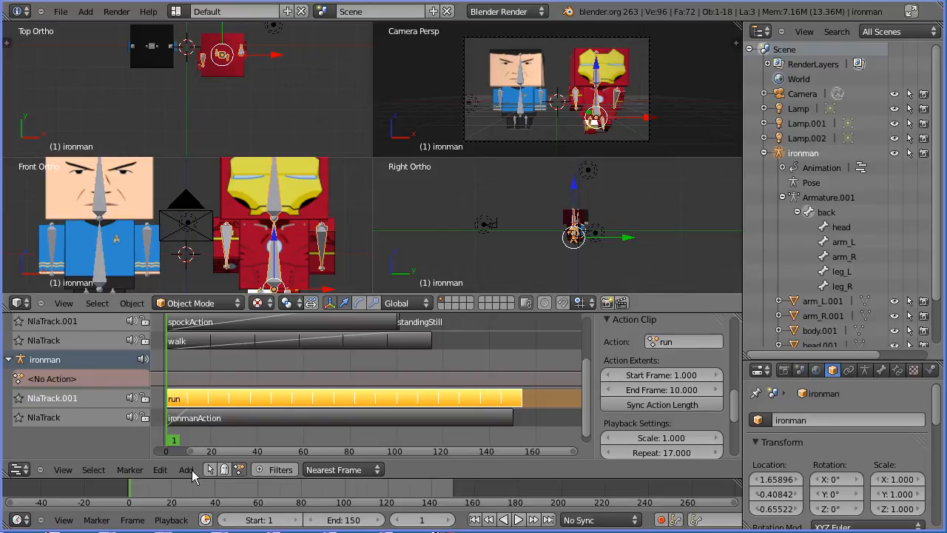
- Add the wave action as a strip on a new track above the run track
{"action": "left_click", "coordinate": [186, 469]}
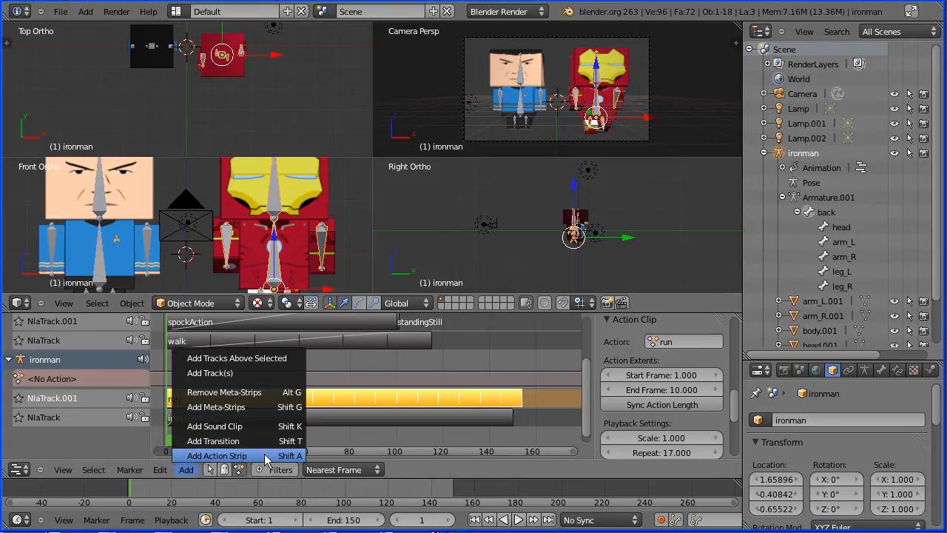
{"action": "left_click", "coordinate": [216, 455]}
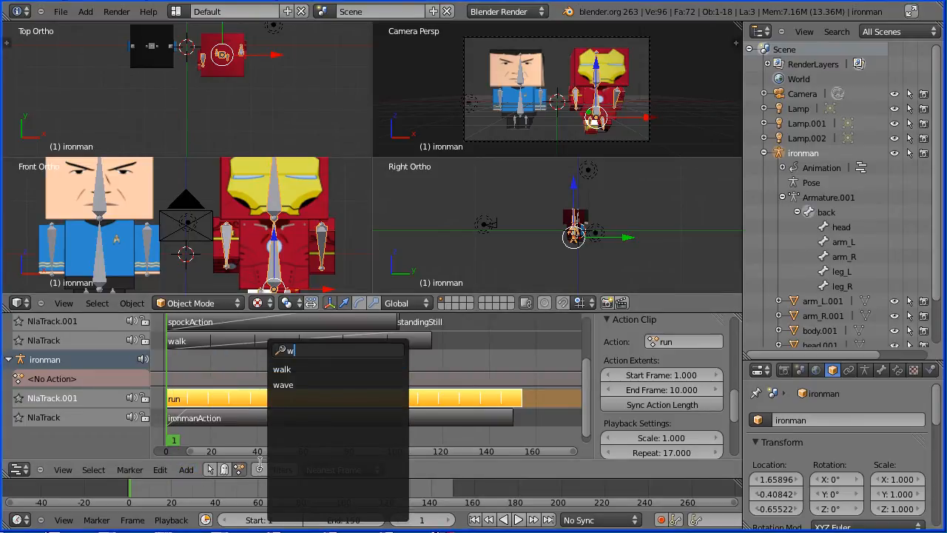
{"action": "left_click", "coordinate": [282, 384]}
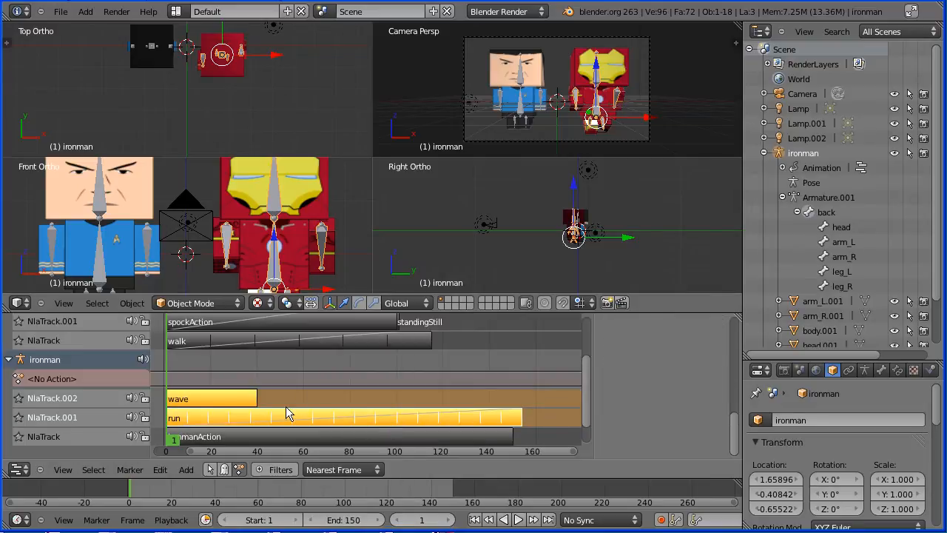
{"action": "mouse_move", "coordinate": [588, 399]}
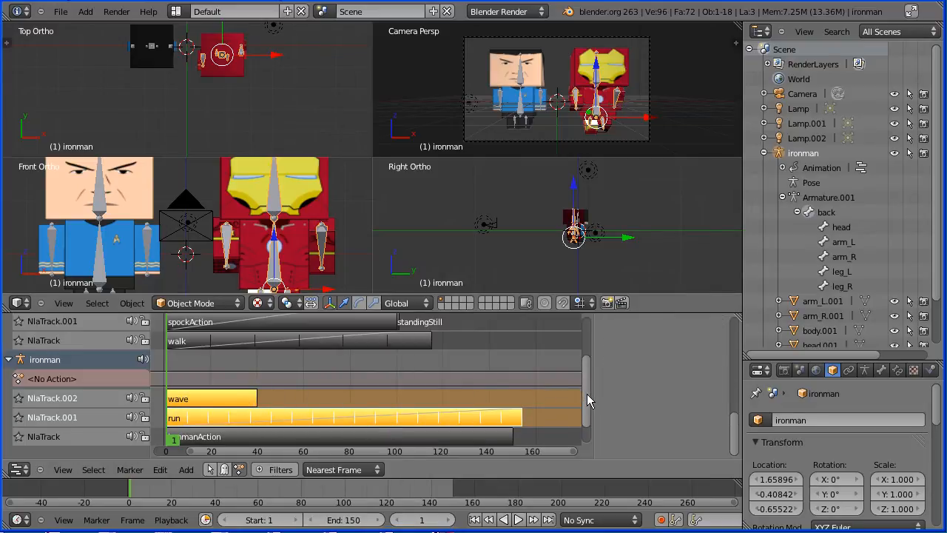
{"action": "scroll", "scroll_direction": "down", "scroll_amount": 3}
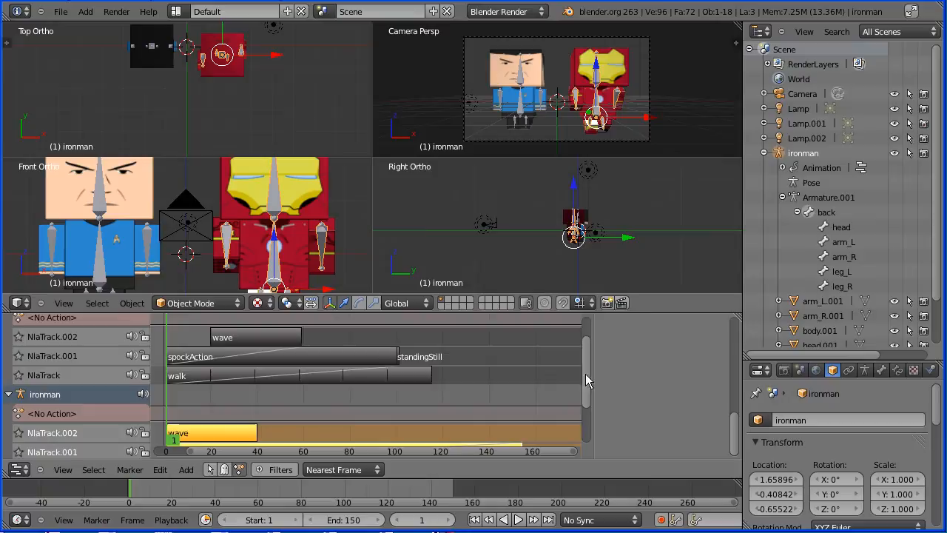
- Slide the wave strip along its track to start near frame 75
{"action": "left_click", "coordinate": [255, 337]}
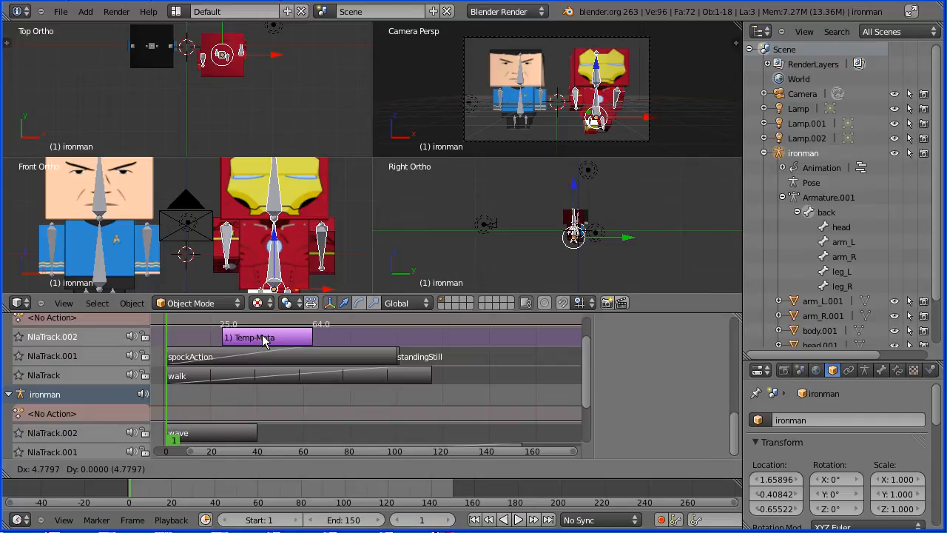
{"action": "left_click", "coordinate": [266, 337]}
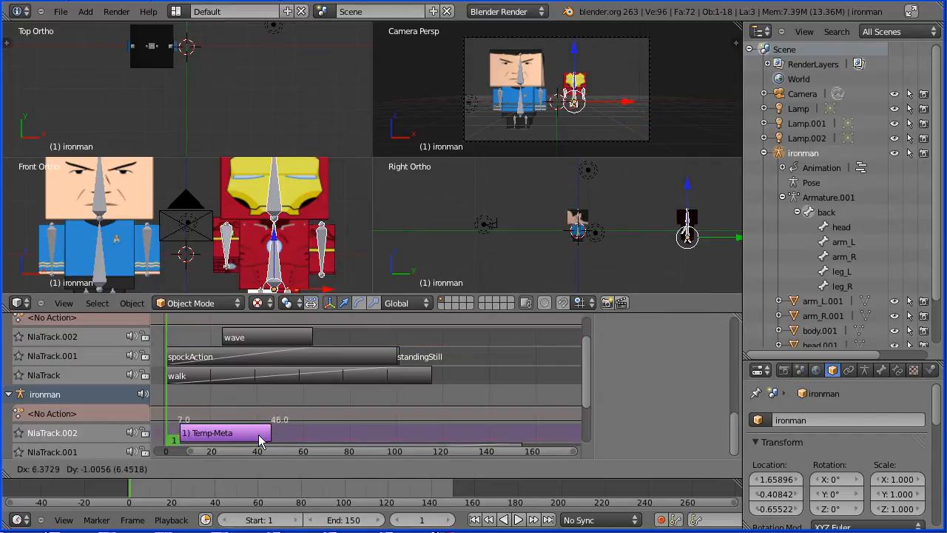
{"action": "left_click_drag", "start_coordinate": [259, 432], "coordinate": [370, 432]}
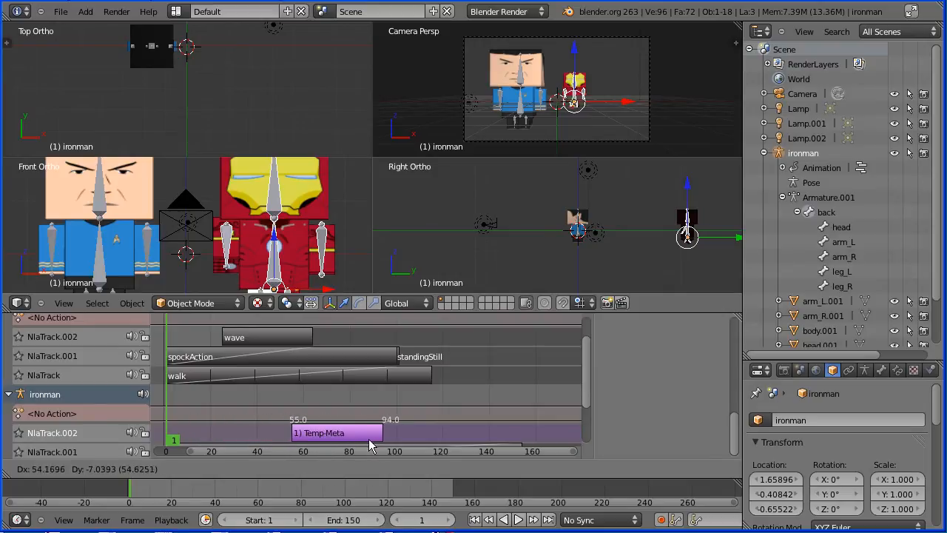
{"action": "left_click_drag", "start_coordinate": [337, 432], "coordinate": [367, 432]}
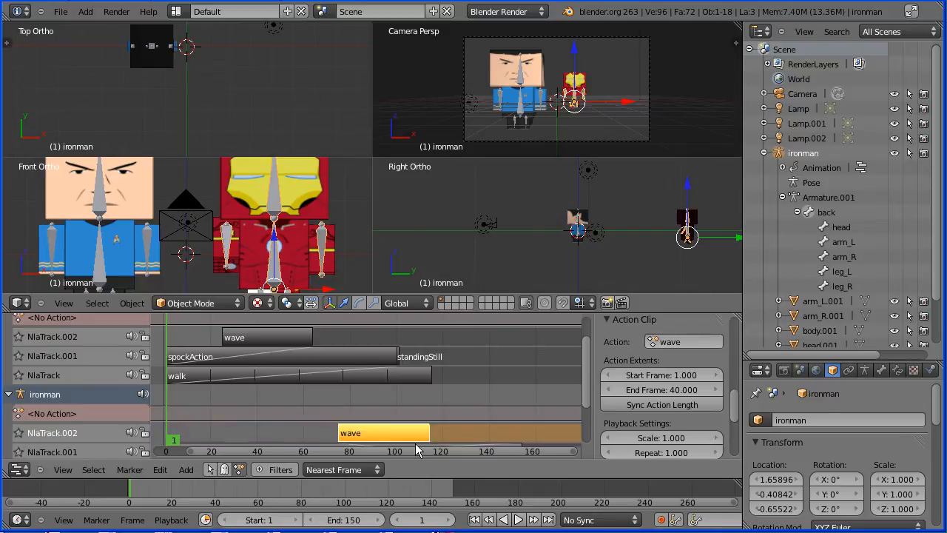
{"action": "left_click", "coordinate": [518, 520]}
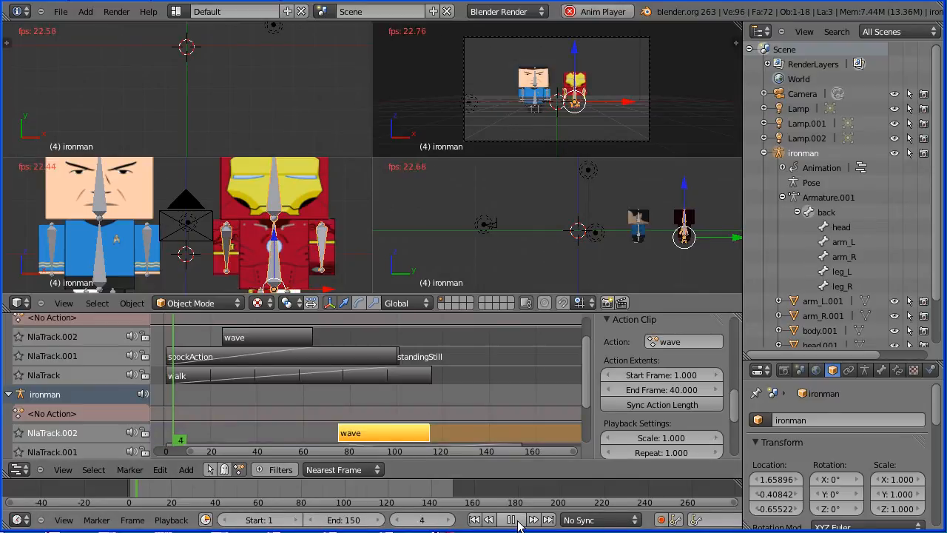
{"action": "left_click", "coordinate": [510, 519]}
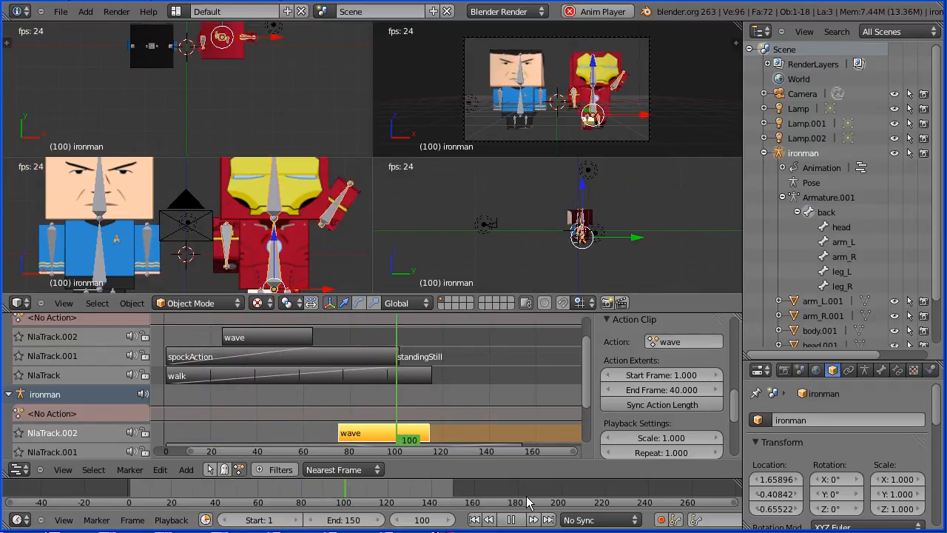
{"action": "left_click", "coordinate": [511, 520]}
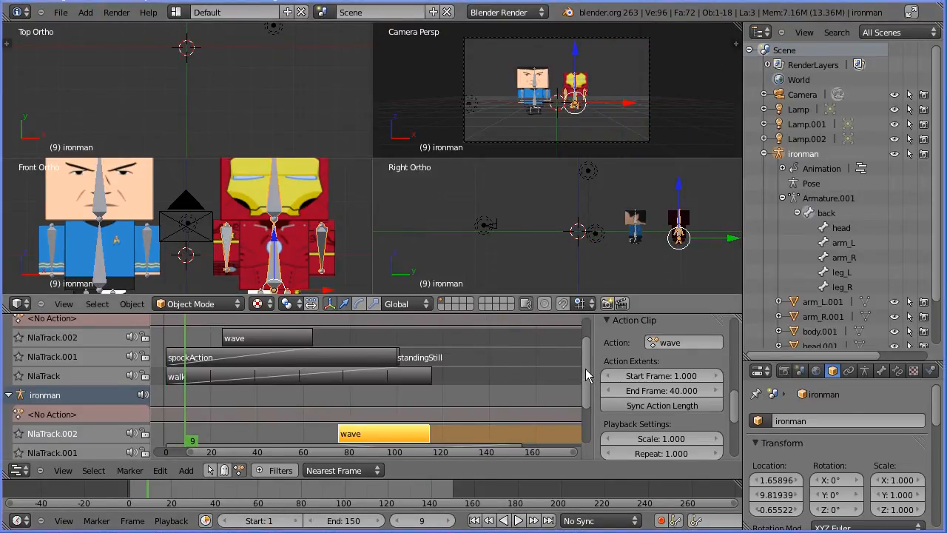
- Set the wave strip's Extrapolate from Hold Forward to Nothing in the Active Strip panel
{"action": "scroll", "scroll_direction": "down", "scroll_amount": 3}
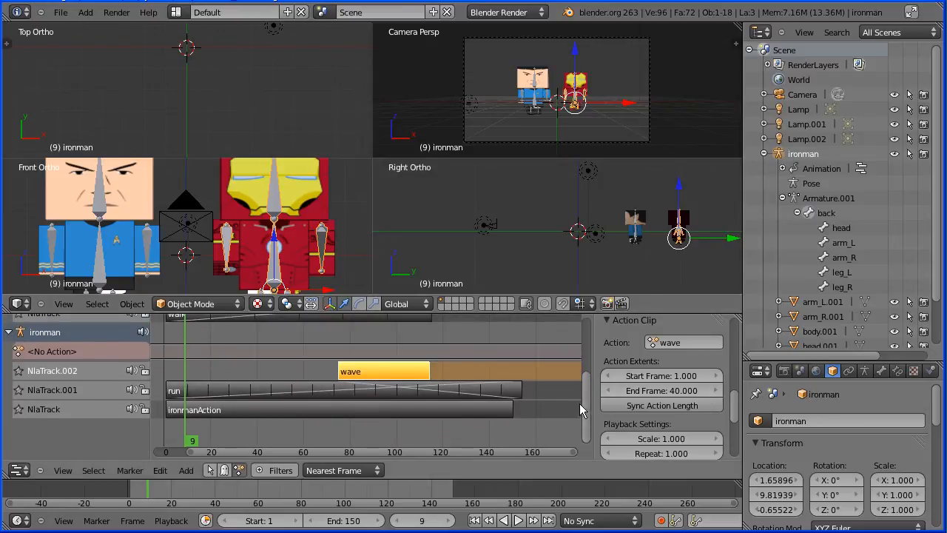
{"action": "left_click", "coordinate": [485, 377]}
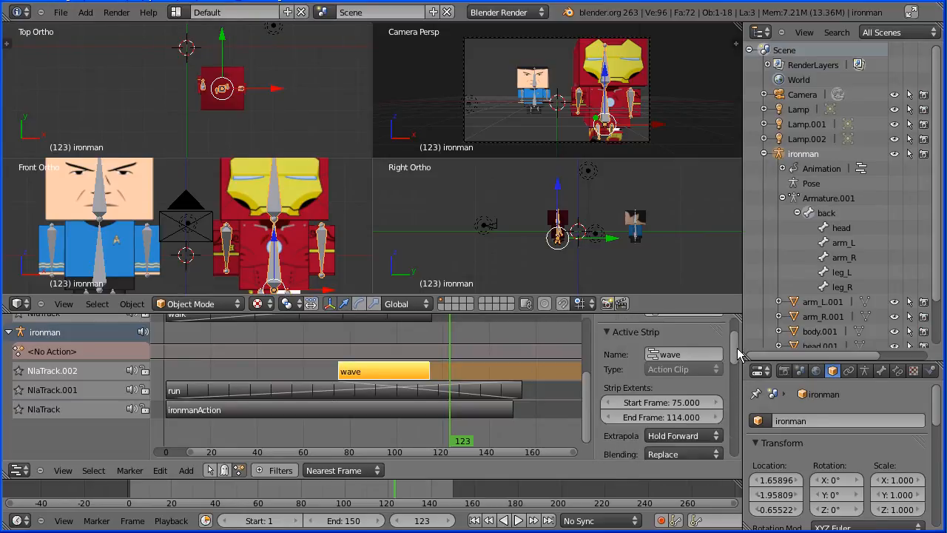
{"action": "scroll", "scroll_direction": "down", "scroll_amount": 3}
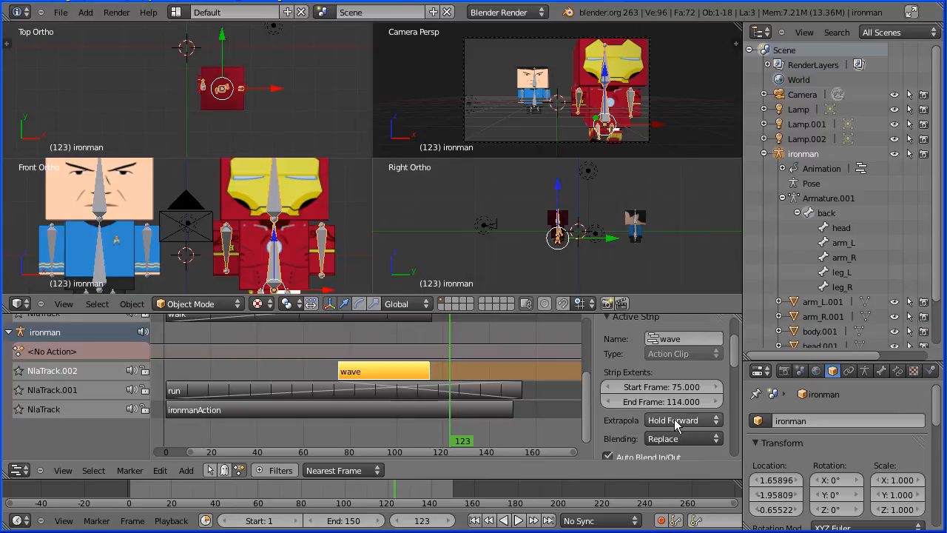
{"action": "left_click", "coordinate": [680, 420]}
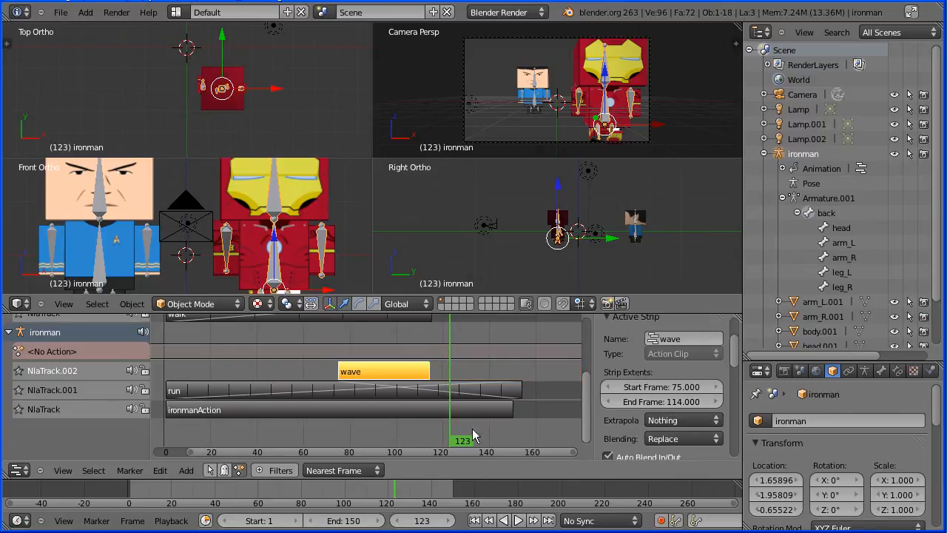
{"action": "left_click", "coordinate": [422, 441]}
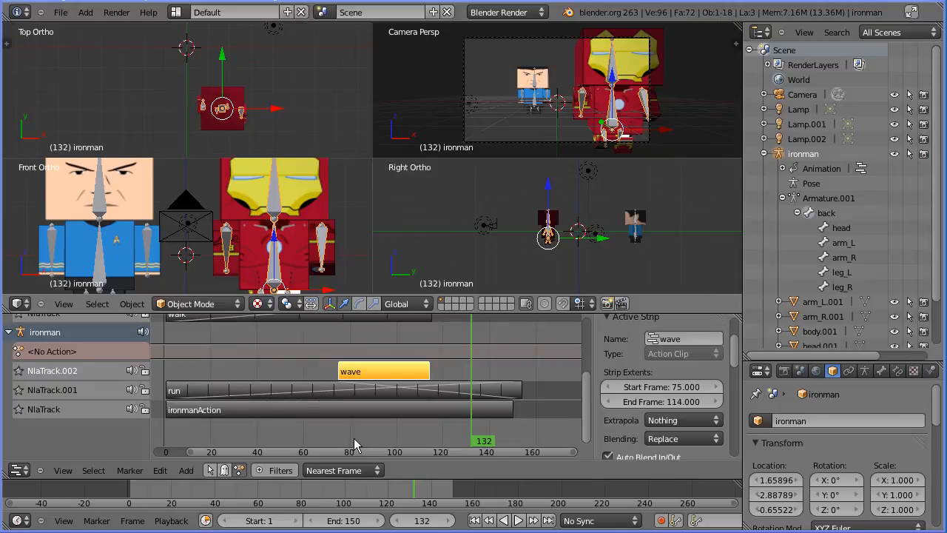
{"action": "mouse_move", "coordinate": [353, 417]}
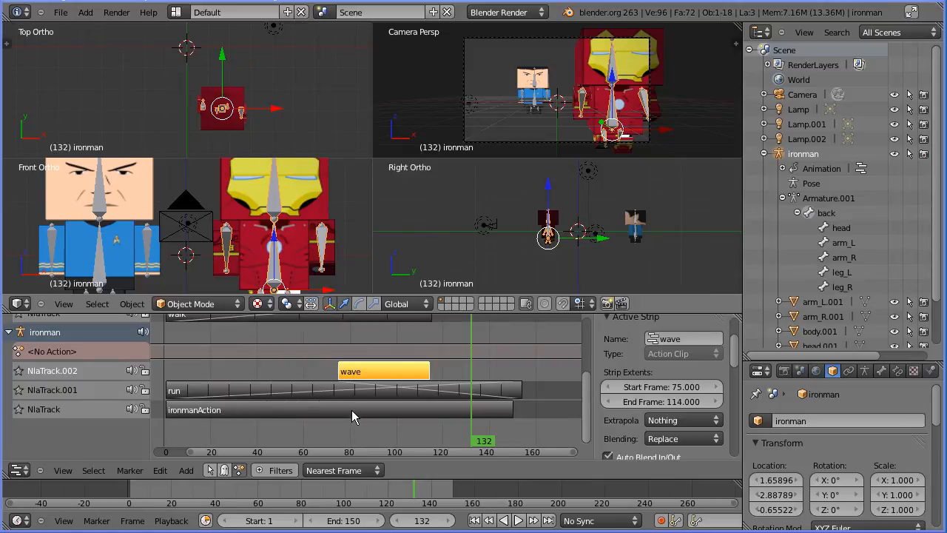
- Select the ironmanAction strip and start tweaking its action via Edit
{"action": "left_click", "coordinate": [338, 408]}
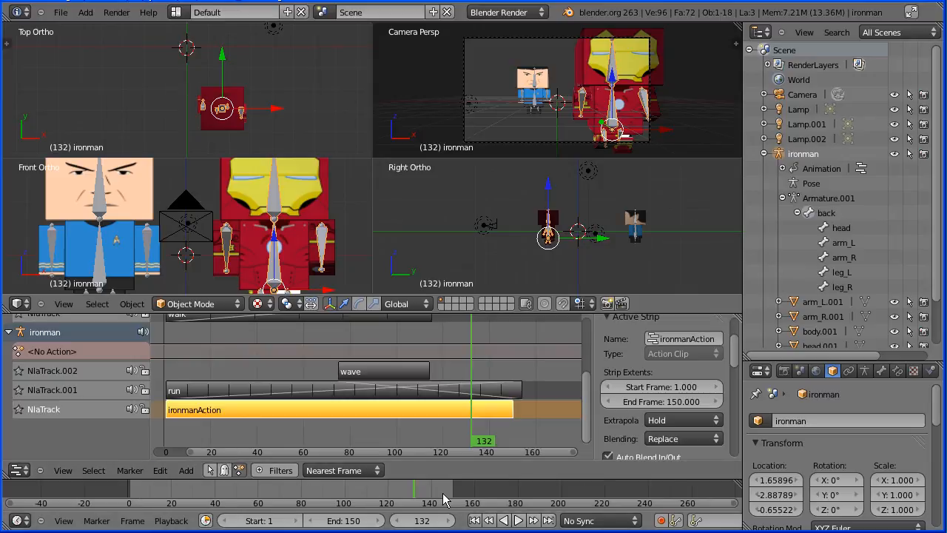
{"action": "mouse_move", "coordinate": [160, 470]}
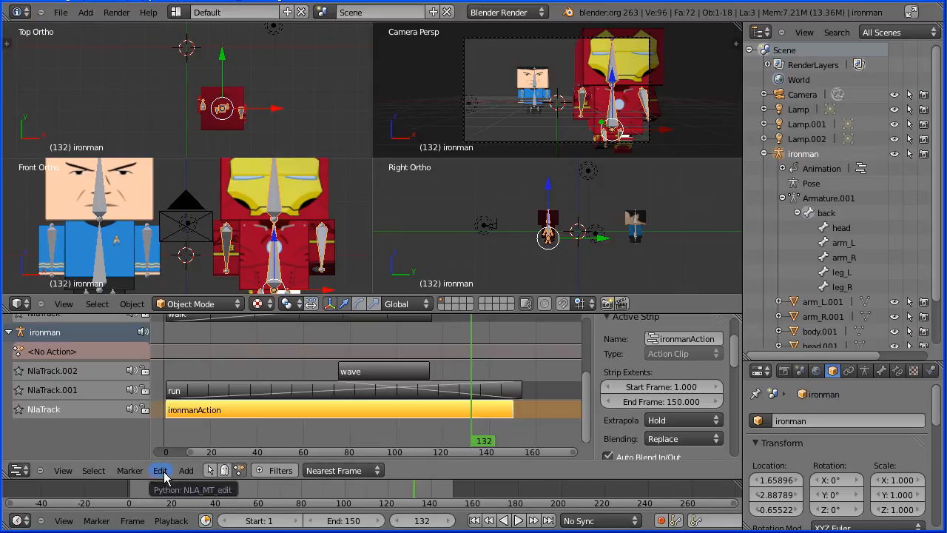
{"action": "left_click", "coordinate": [160, 471]}
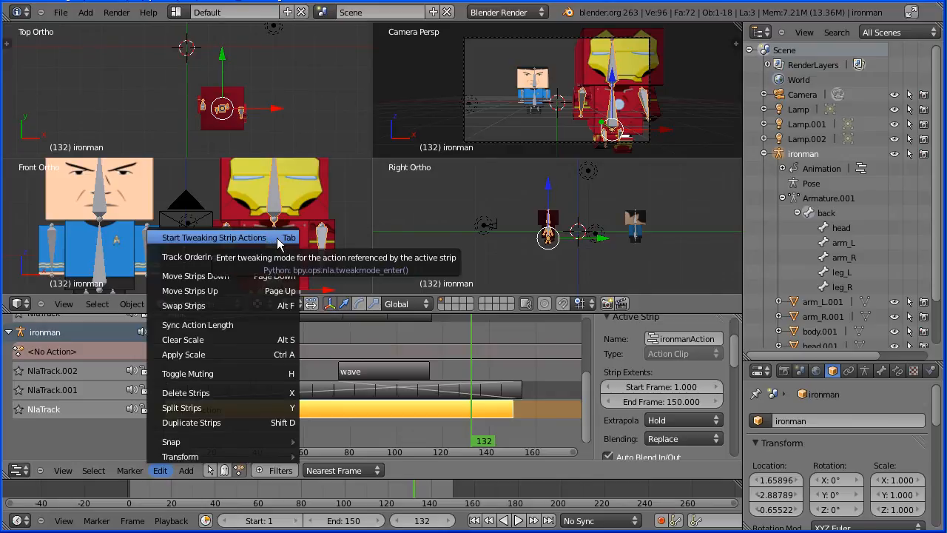
{"action": "left_click", "coordinate": [213, 237]}
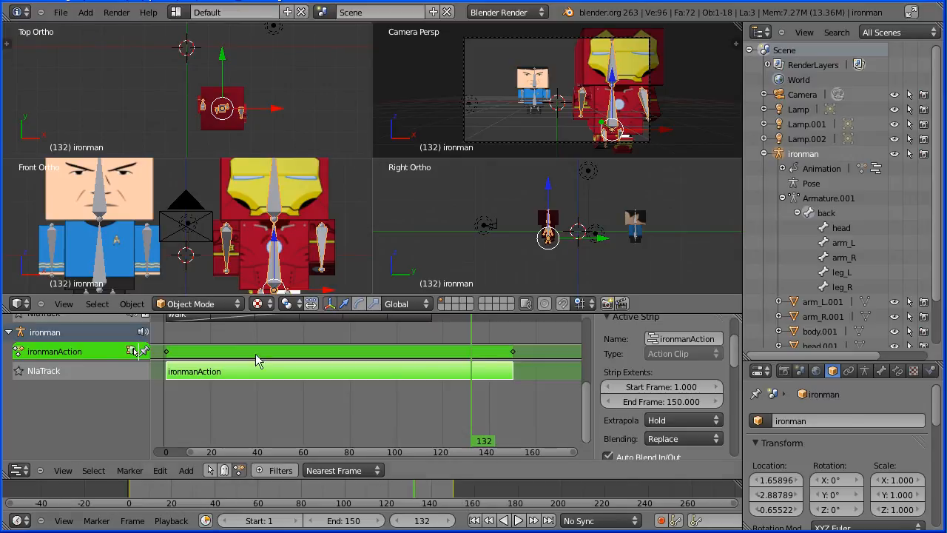
{"action": "left_click", "coordinate": [21, 303]}
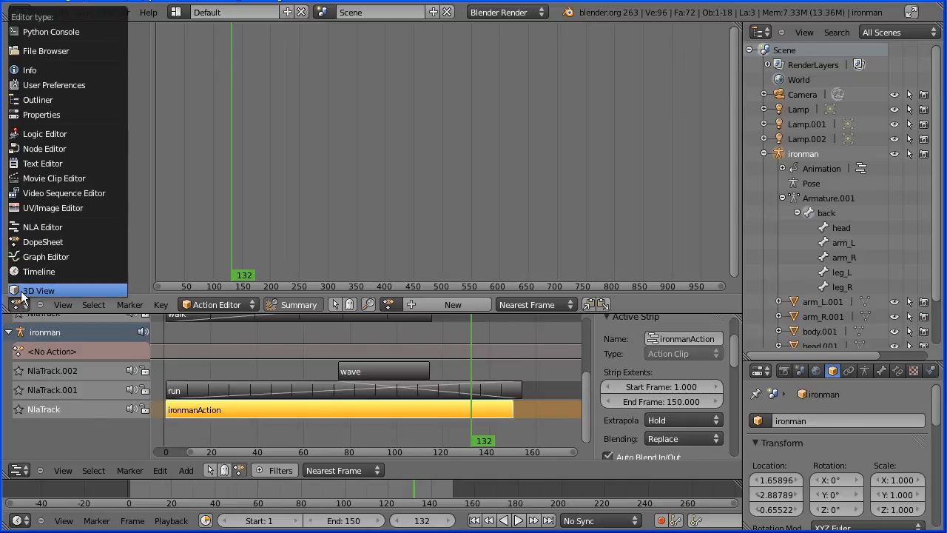
- Restore the four 3D views in the upper area and play the animation from the start
{"action": "left_click", "coordinate": [38, 290]}
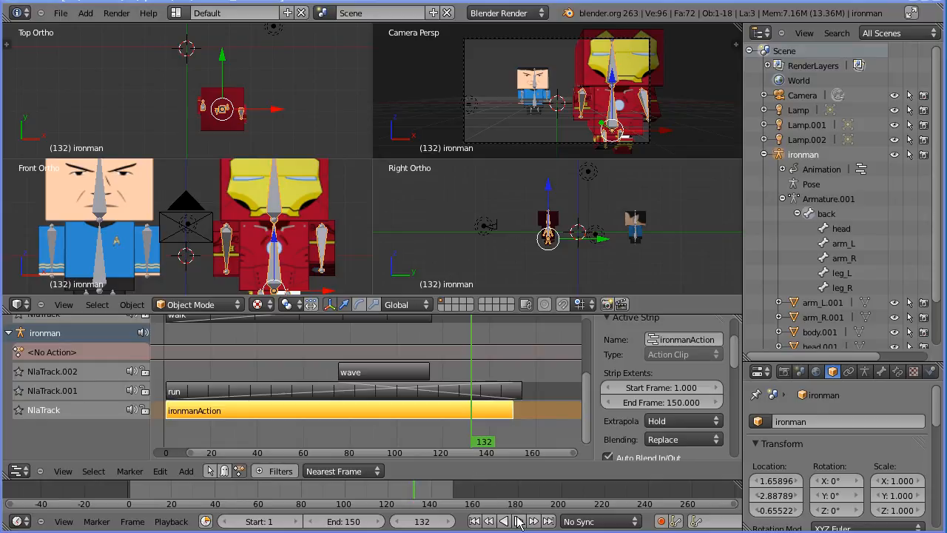
{"action": "left_click", "coordinate": [518, 521]}
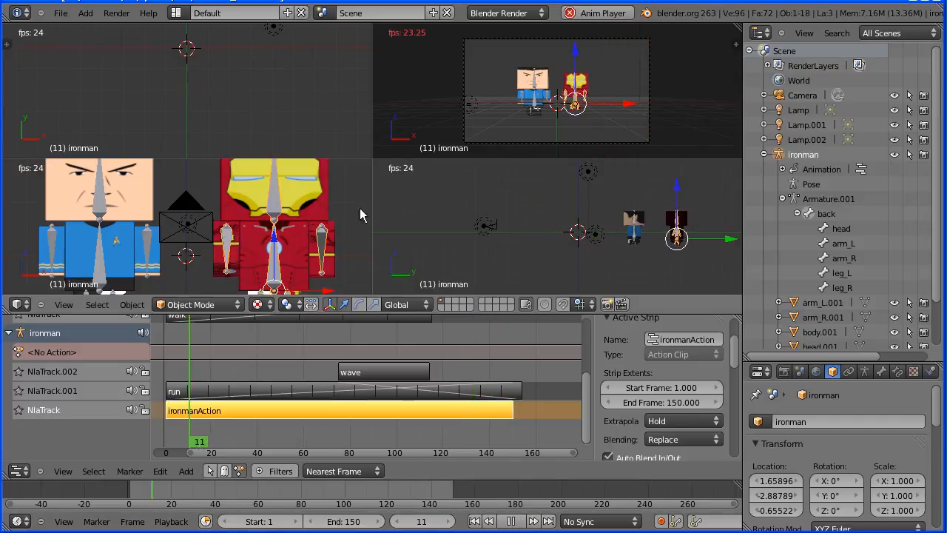